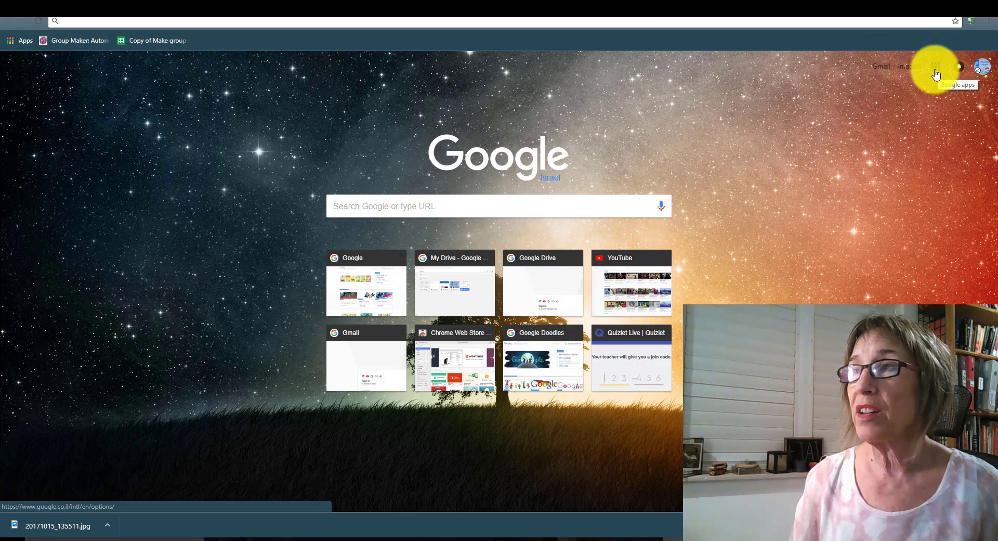
Step: Launch Google+ from the Google apps grid in Chrome
click(936, 66)
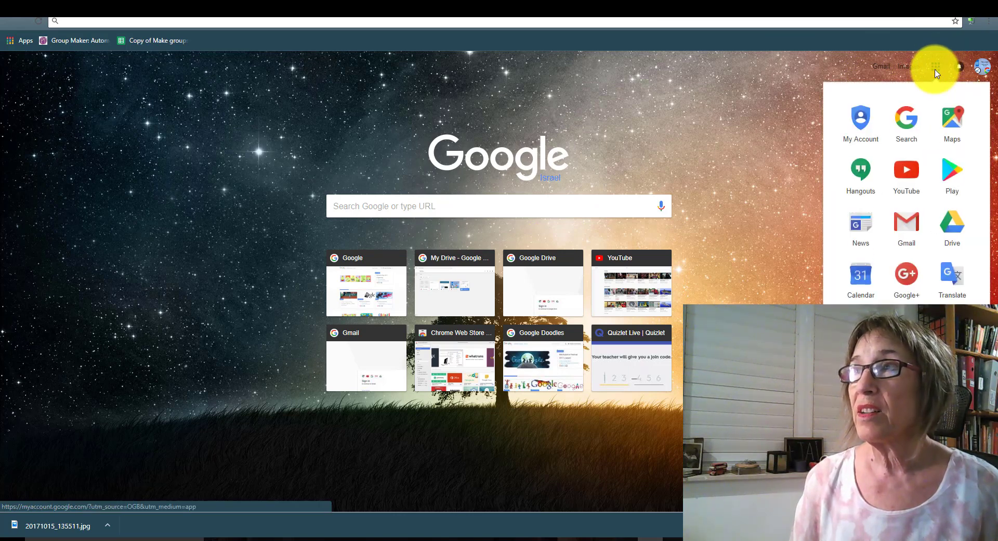
mouse_move(907, 274)
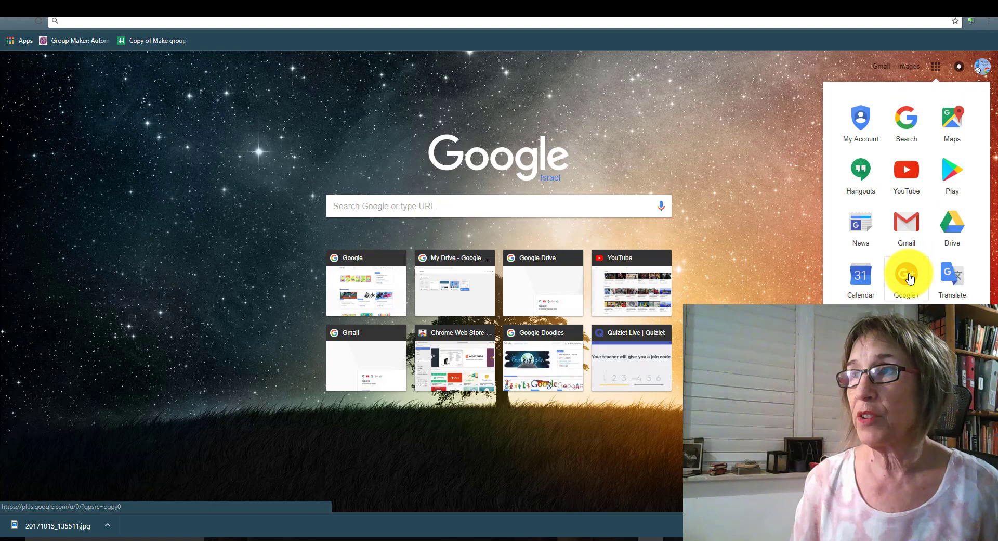
click(906, 274)
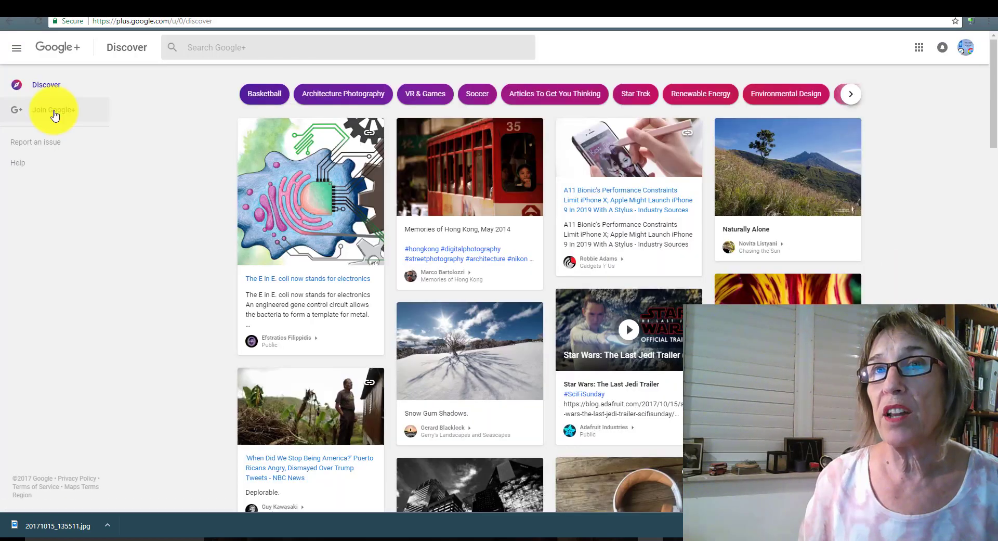
Step: Join Google+ and replace the profile name with 'Out of this World'
click(53, 110)
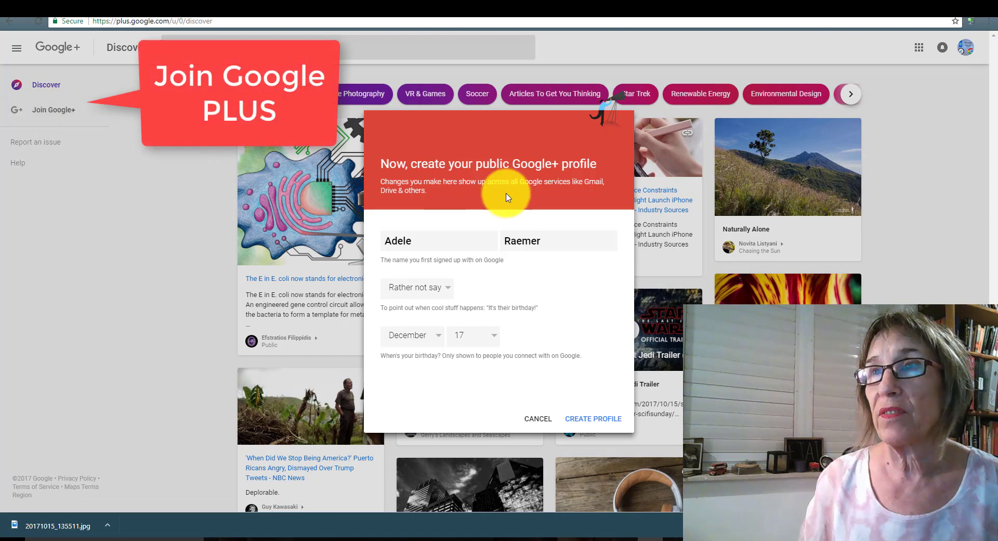
click(427, 241)
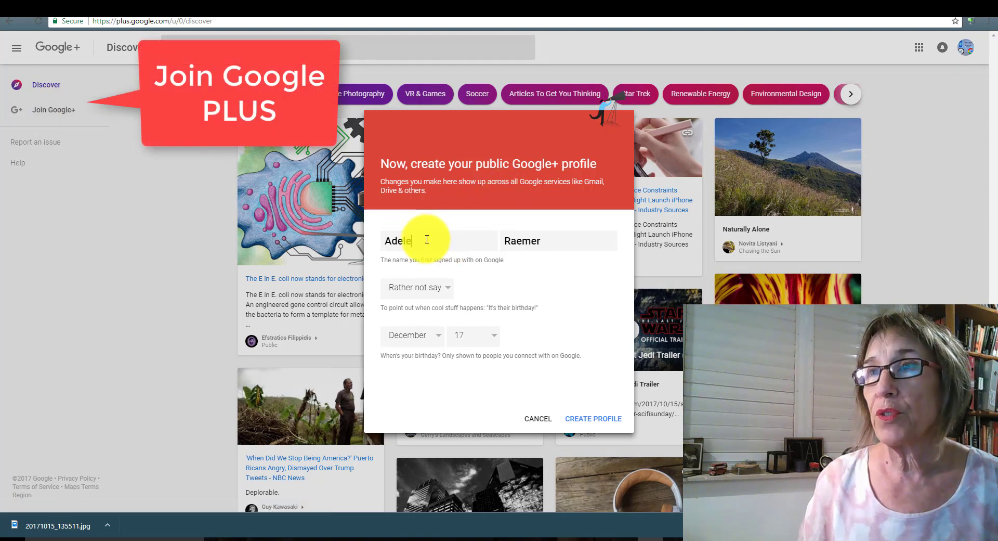
double_click(398, 240)
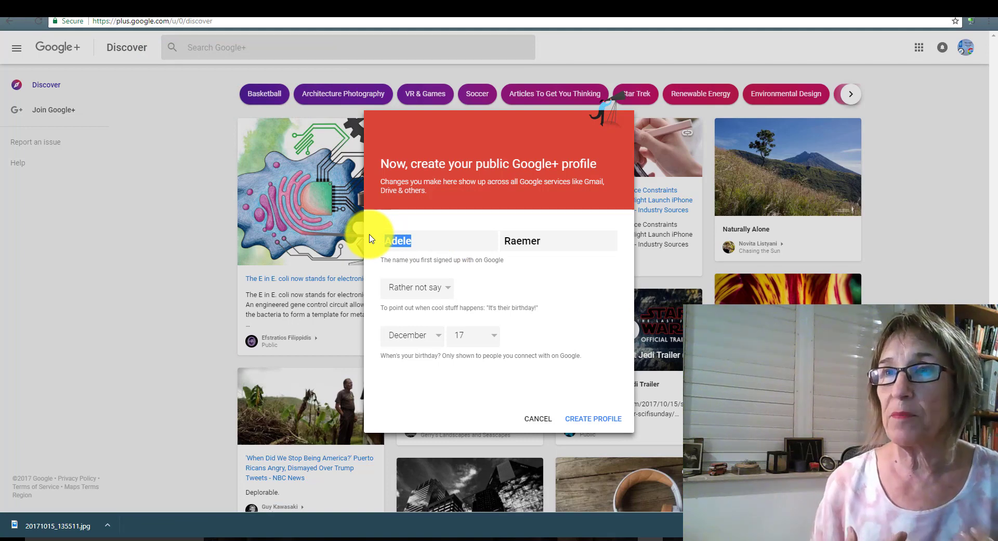
text(Out of this)
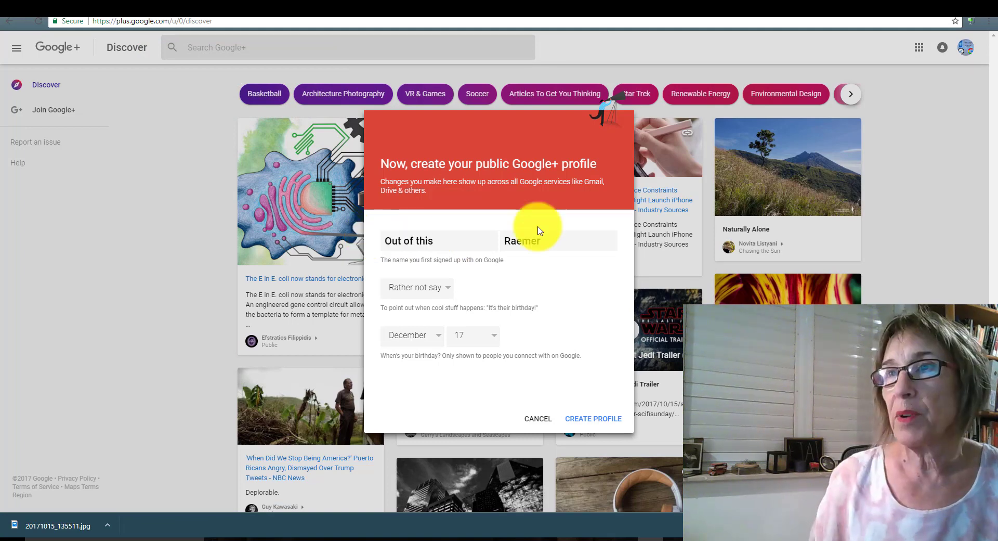
text(W)
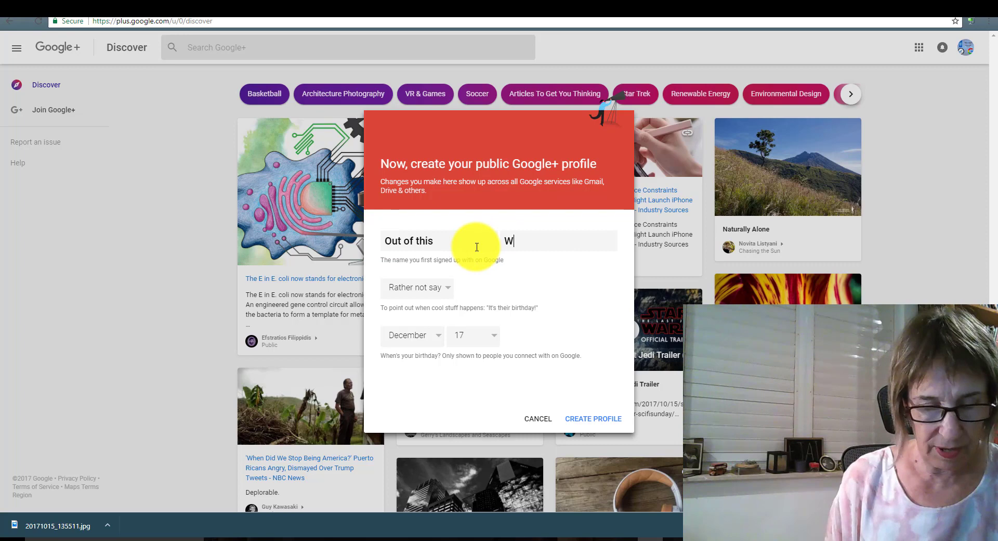
text(orld)
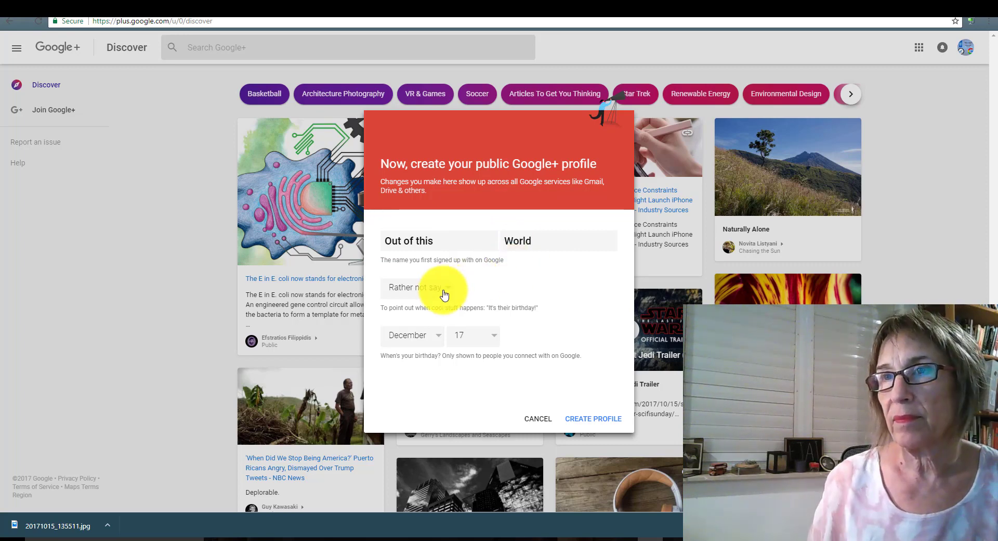
mouse_move(596, 426)
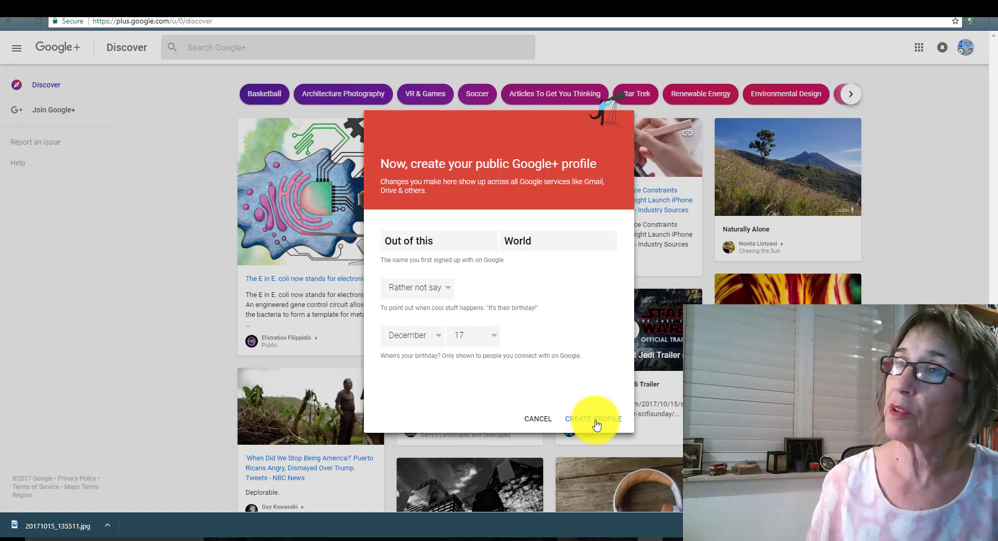
Step: Create the profile and skip the avatar photo step
click(597, 418)
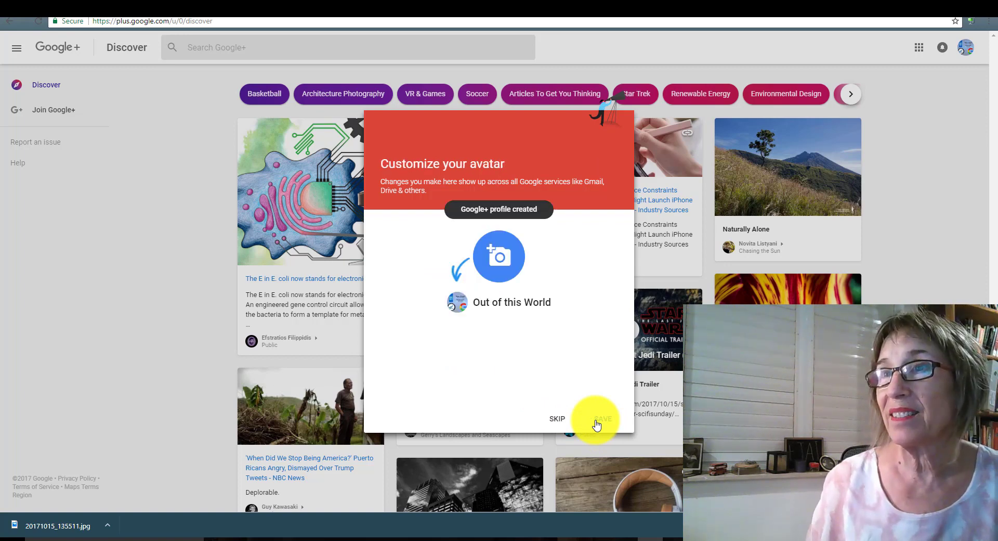
click(602, 419)
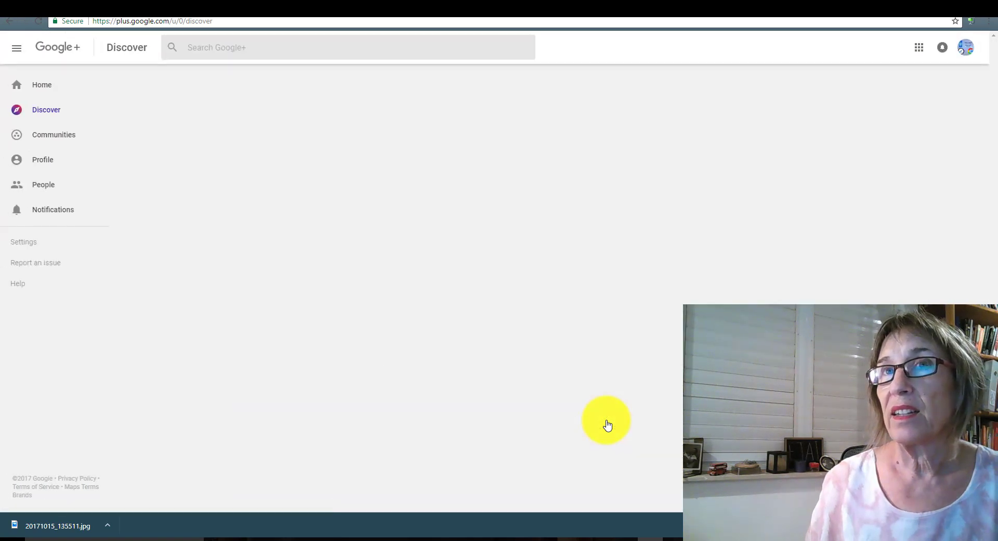
mouse_move(966, 48)
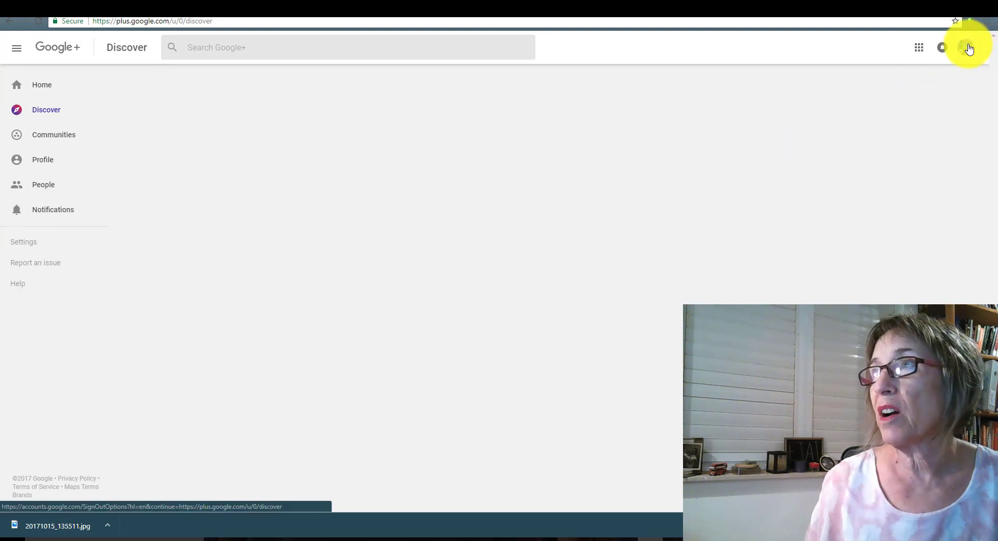
mouse_move(964, 46)
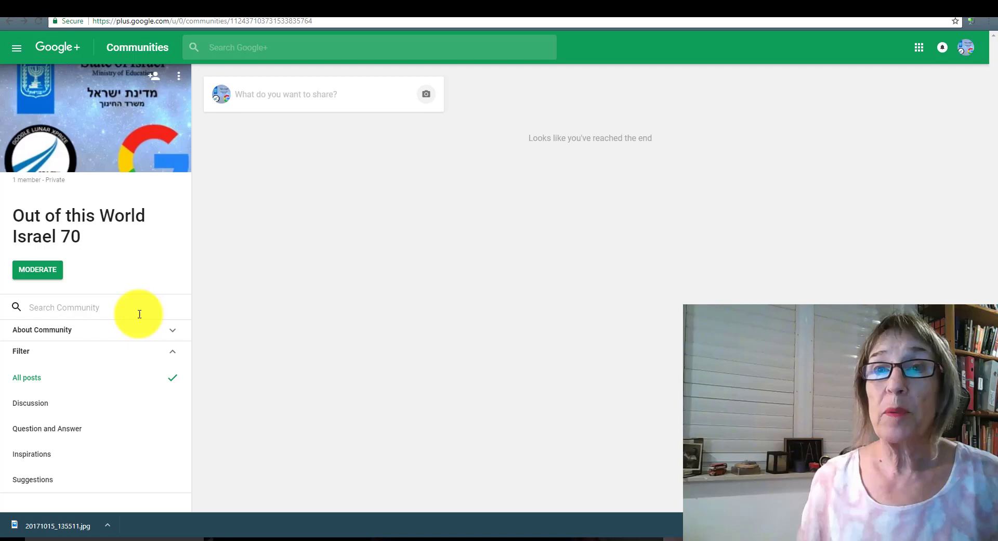
mouse_move(128, 333)
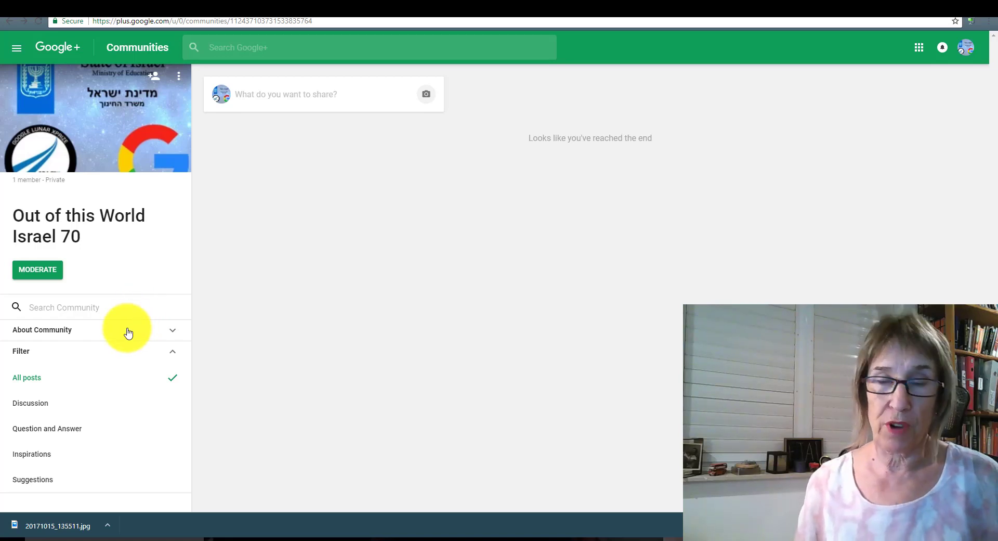
mouse_move(65, 393)
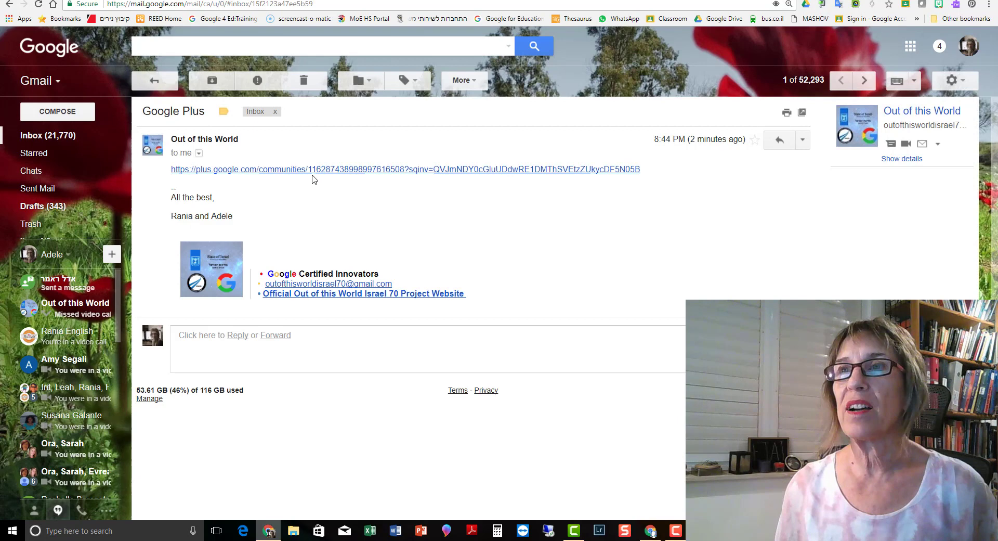
mouse_move(312, 172)
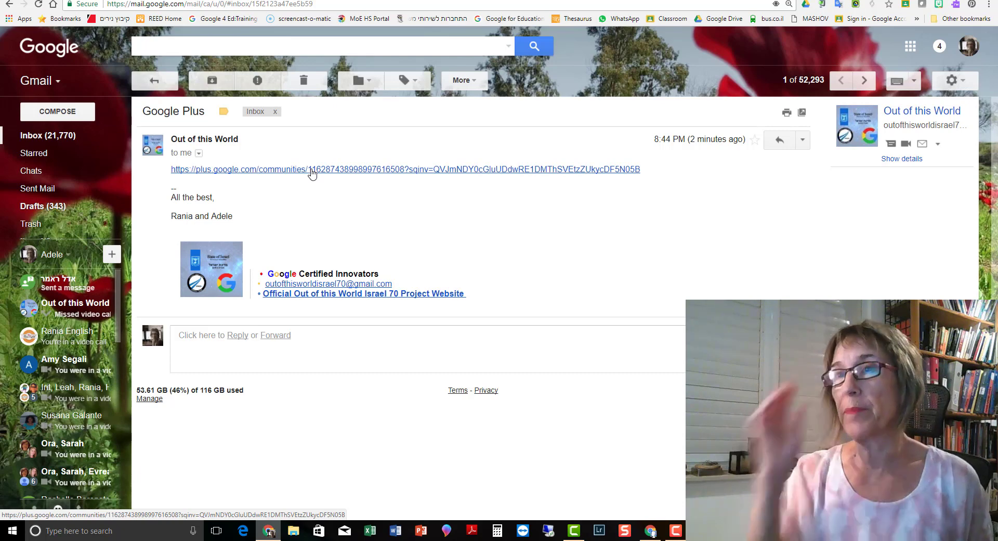
Step: Follow the plus.google.com communities link in the Out of this World invitation email
click(311, 170)
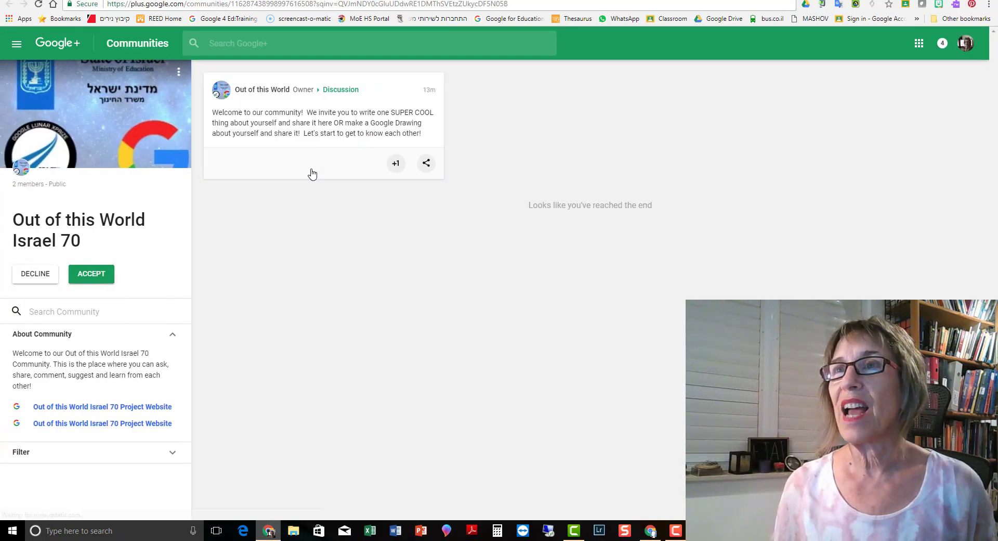
Step: +1 the welcome post and accept the Out of this World Israel 70 invitation
click(395, 164)
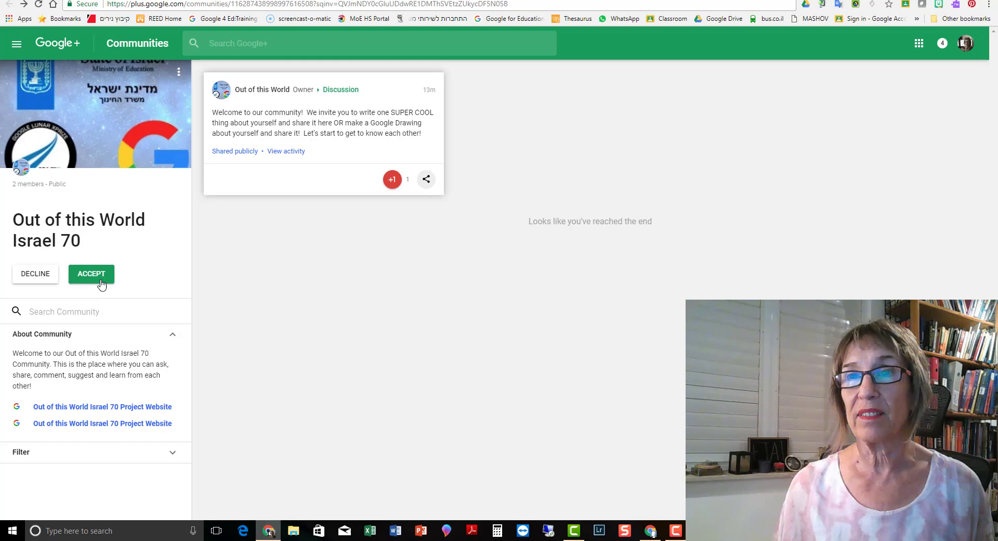
click(91, 273)
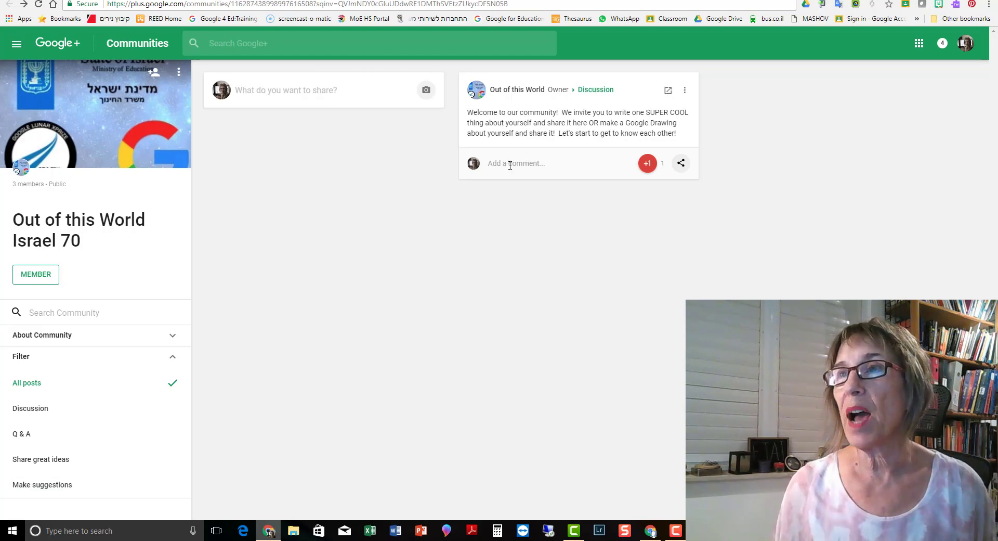
Step: Post a Medical Clown introduction comment with an attached photo on the welcome post
text(Well..... I think the MOST super cool thing I can say about myself is that I am a Medical Clown!!!!! (WHen I have the time - but I LOVE it!!!!))
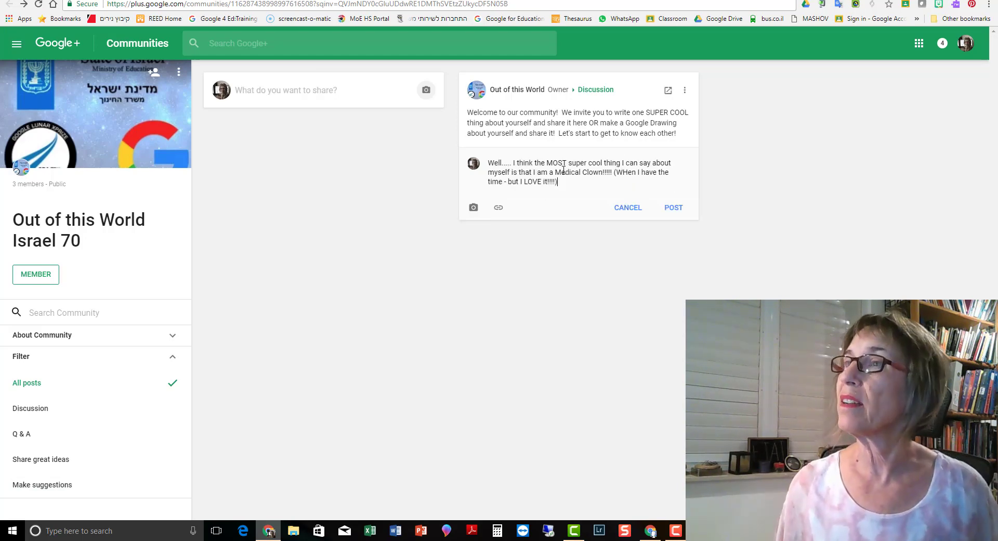
mouse_move(473, 208)
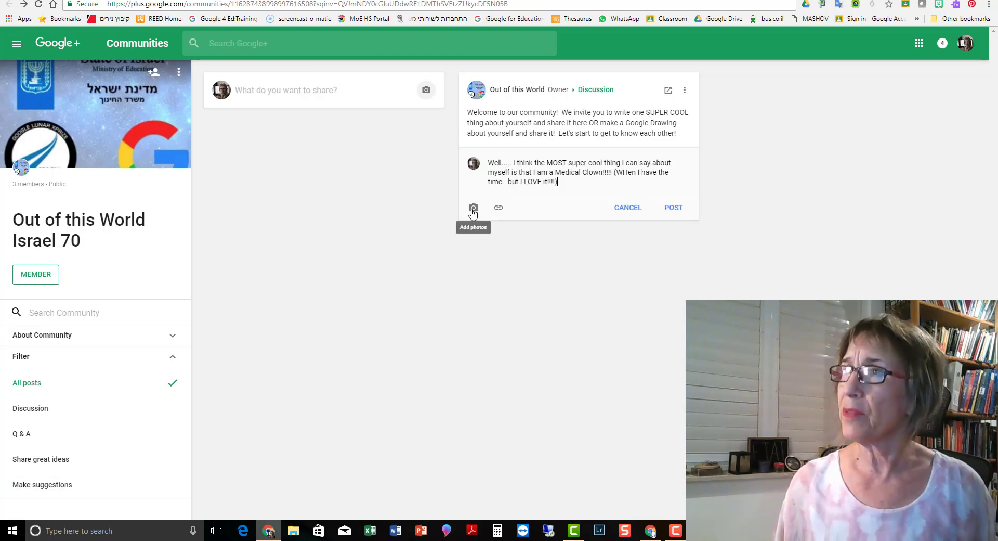
click(473, 208)
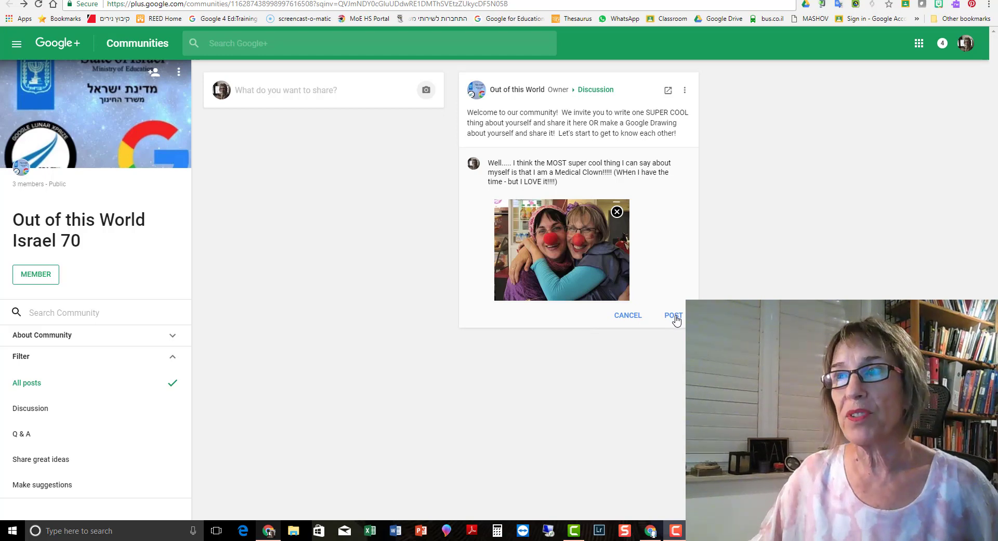
click(672, 315)
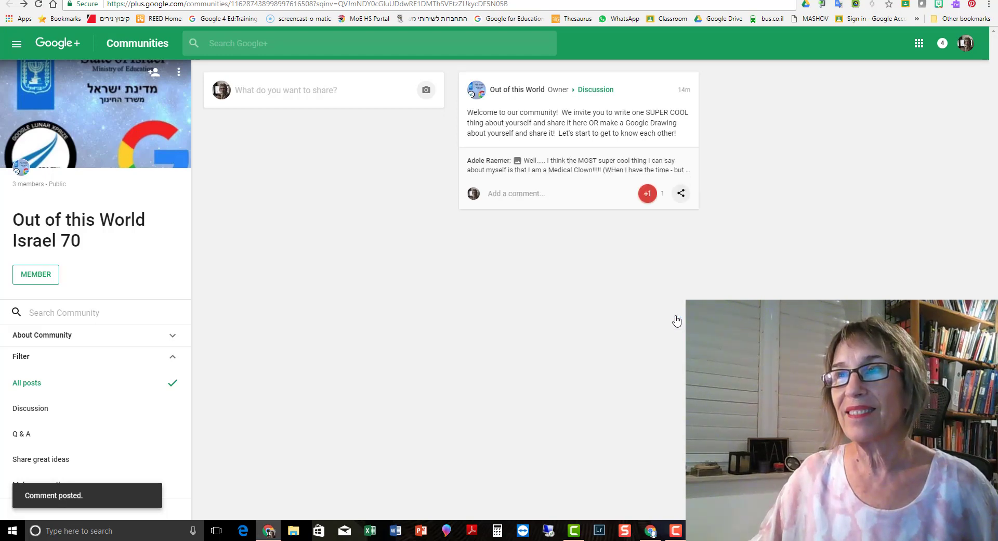
mouse_move(507, 257)
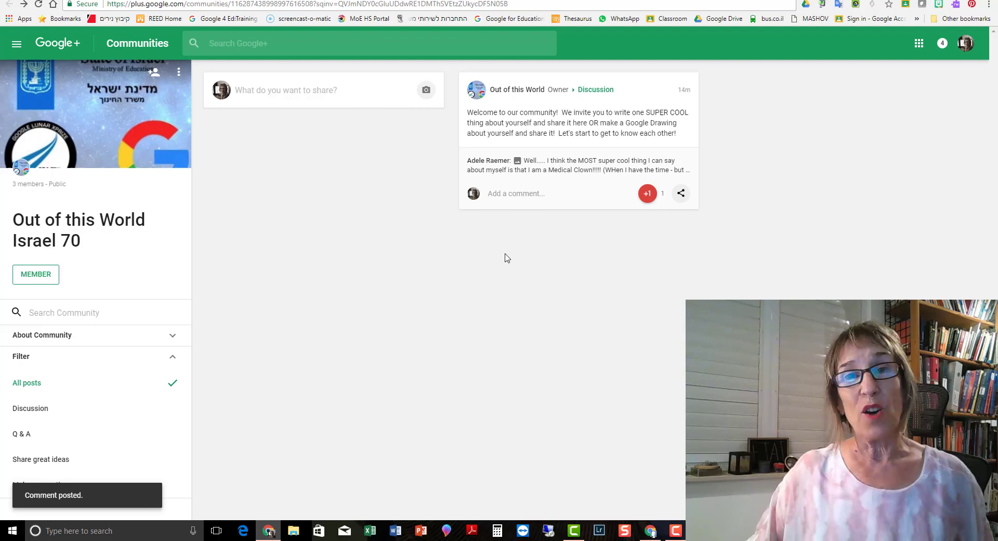